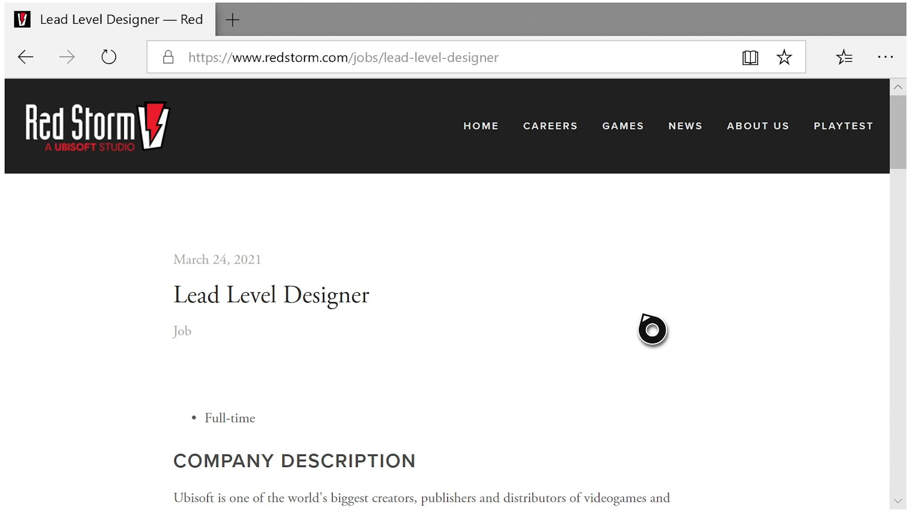
- Go to Red Storm's Careers page and bring the Join the team job grid into view
left_click(549, 127)
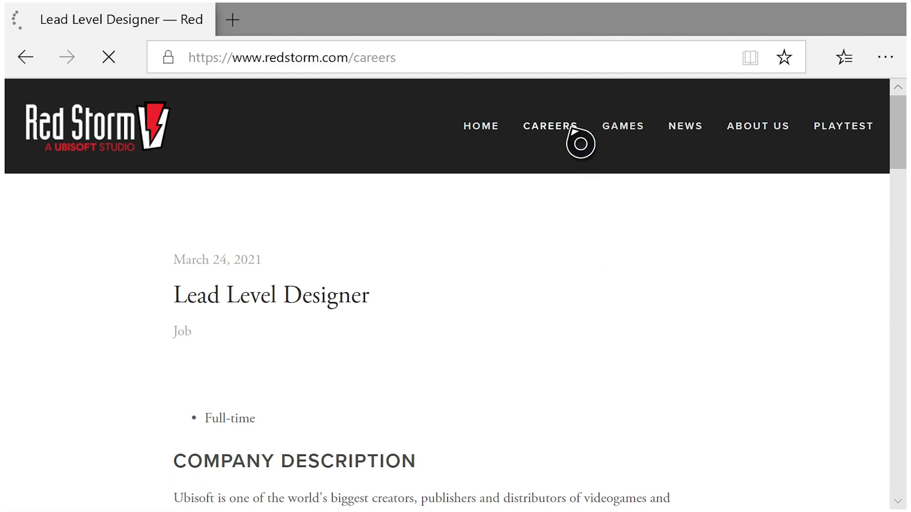
left_click(549, 126)
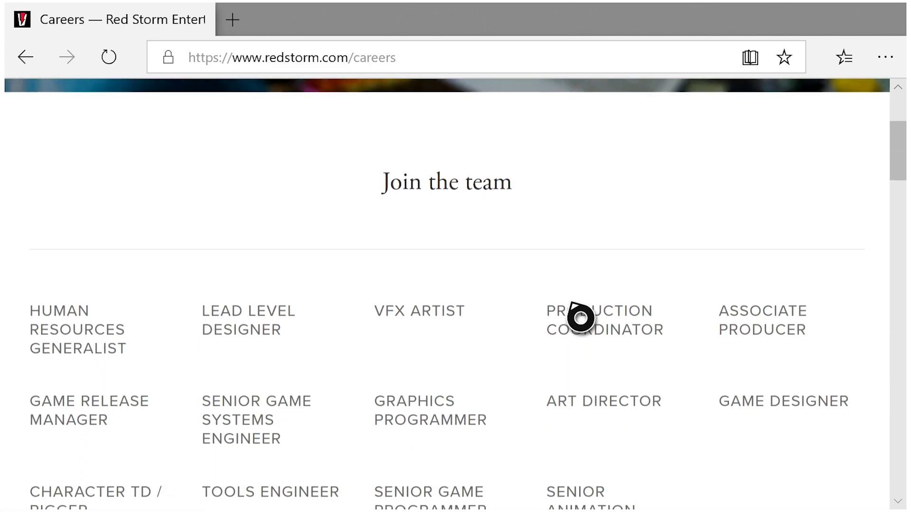
scroll("down", 3)
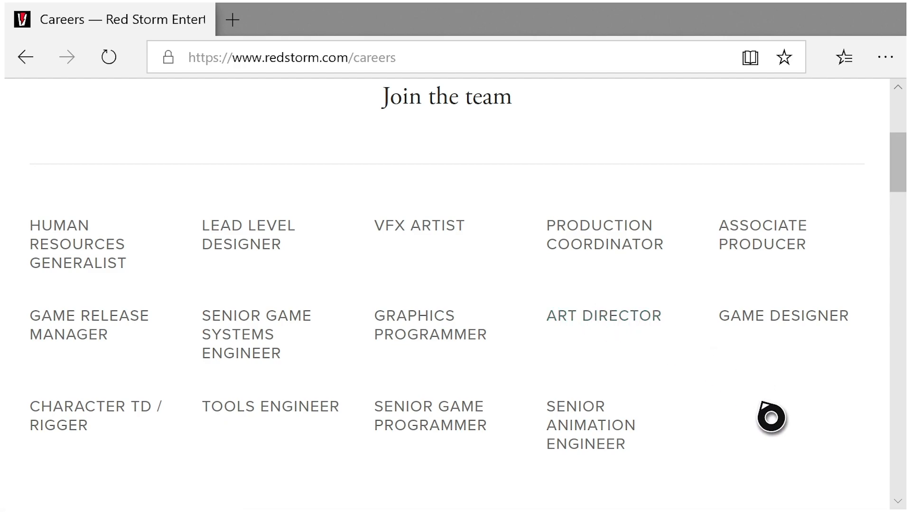
mouse_move(240, 244)
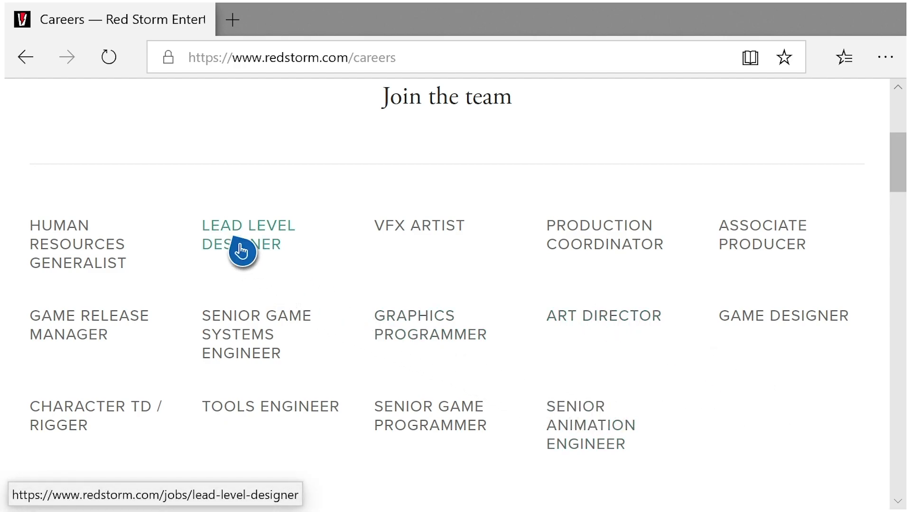
- Open the Lead Level Designer posting (March 24, 2021) and skim down through its company and job descriptions
left_click(247, 234)
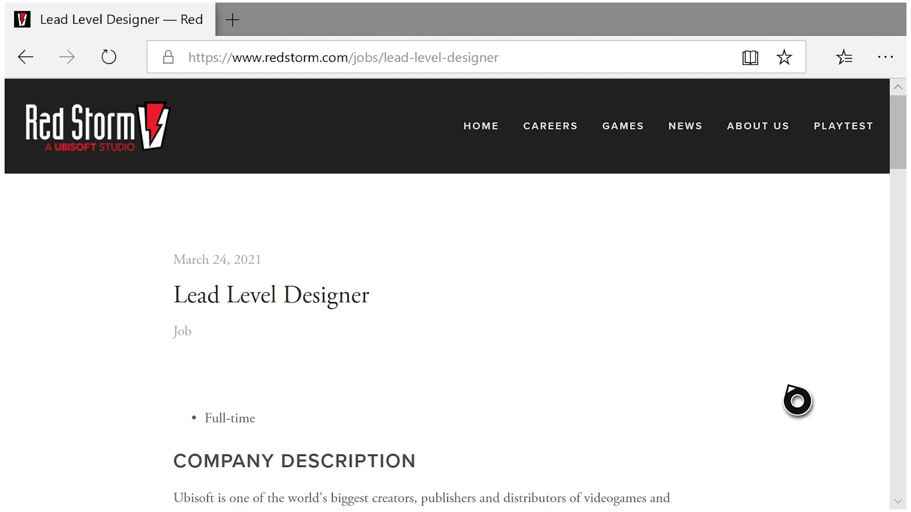
scroll("down", 3)
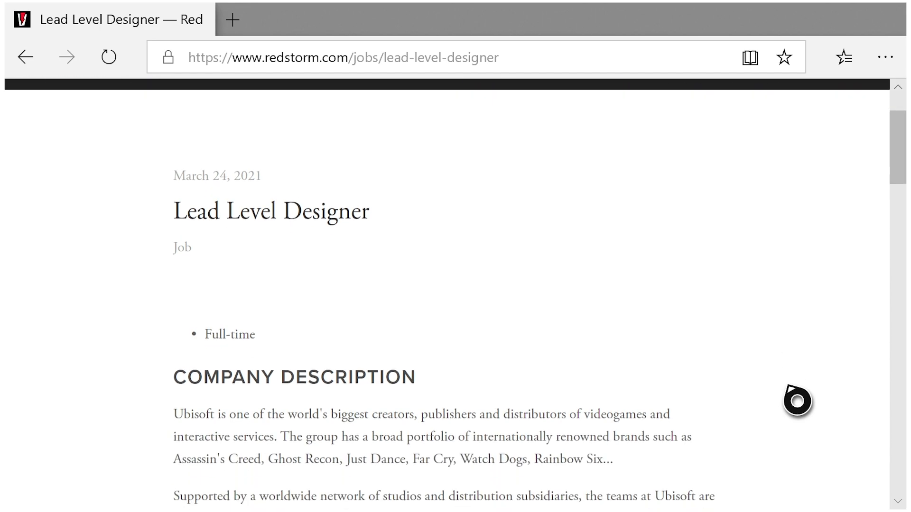
scroll("down", 3)
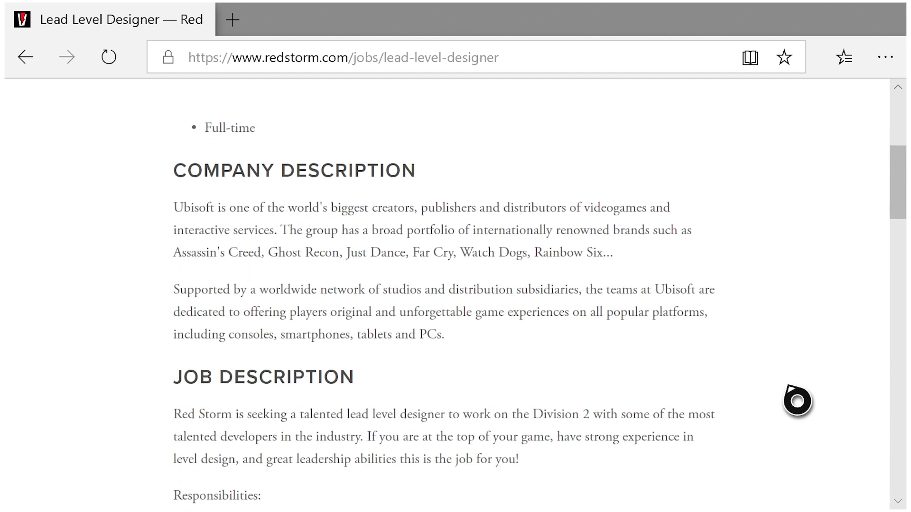
scroll("down", 3)
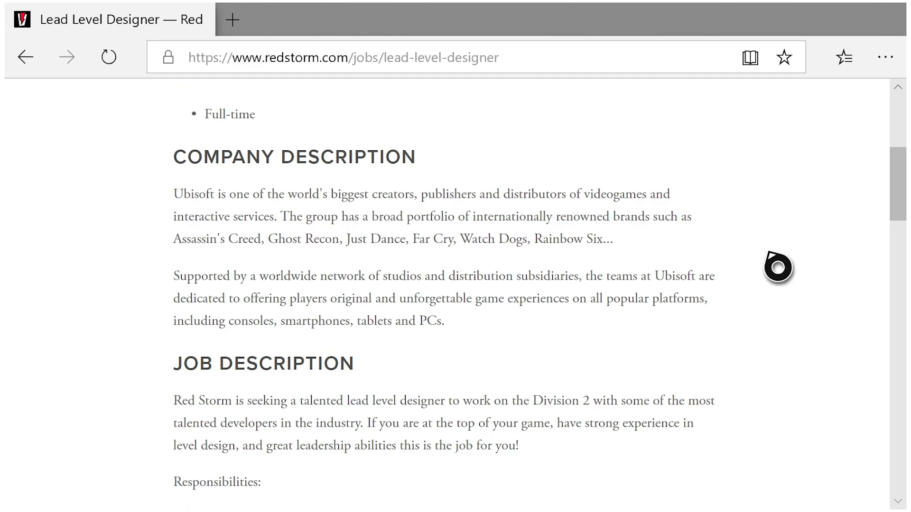
scroll("down", 3)
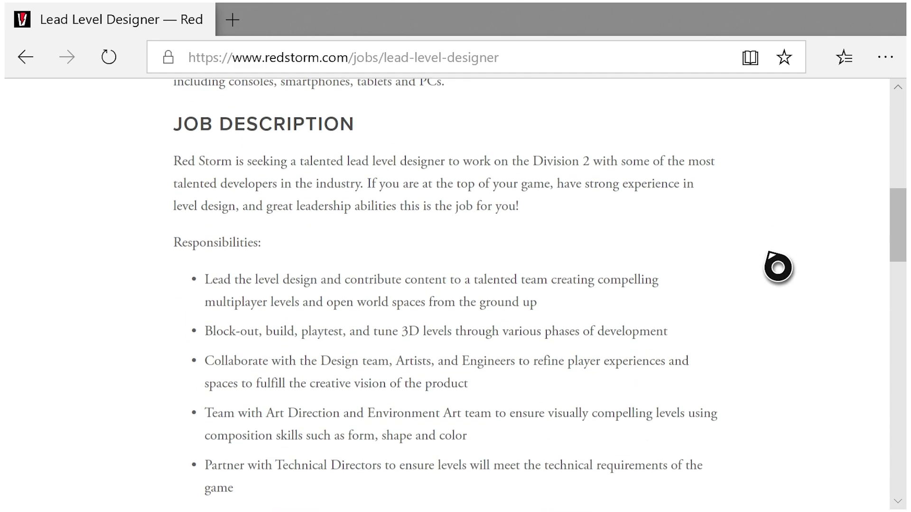
scroll("down", 3)
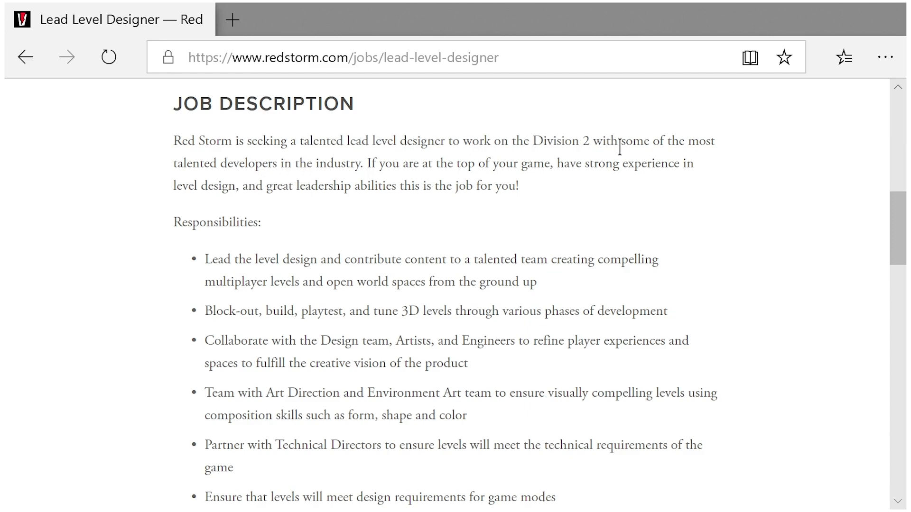
mouse_move(749, 270)
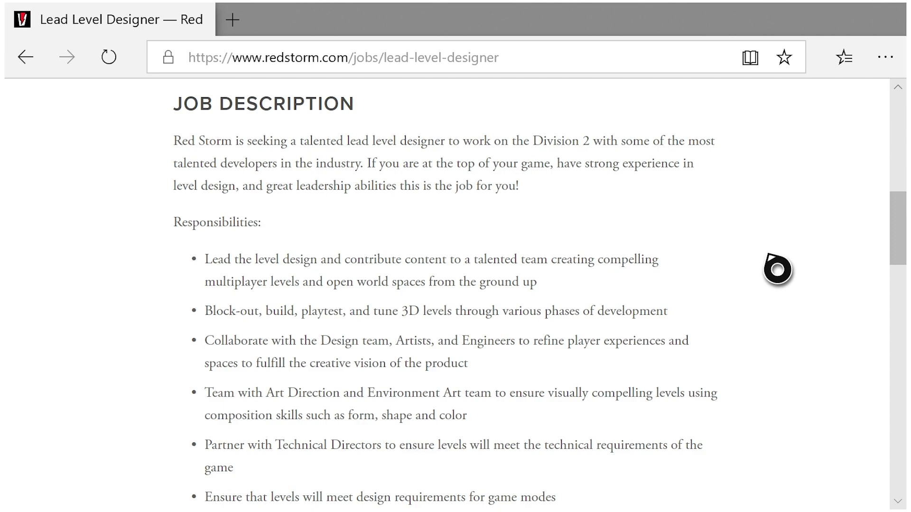
mouse_move(780, 271)
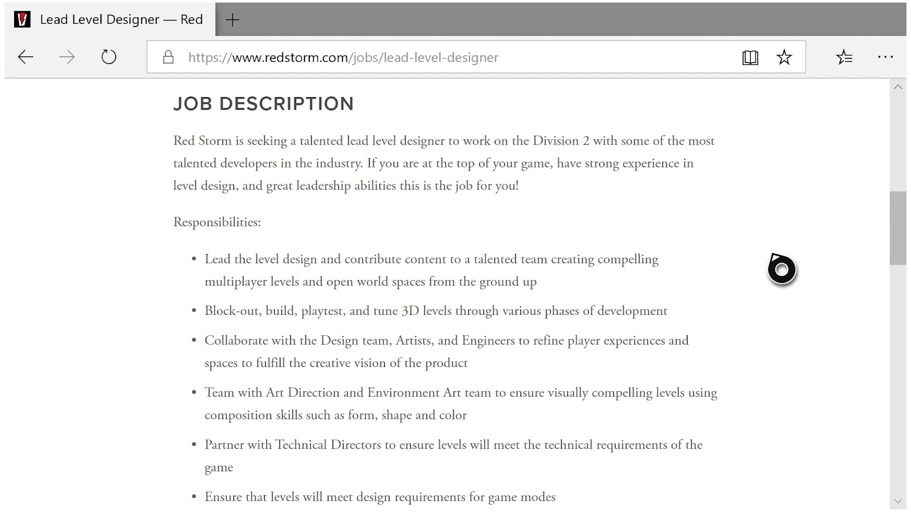
scroll("up", 3)
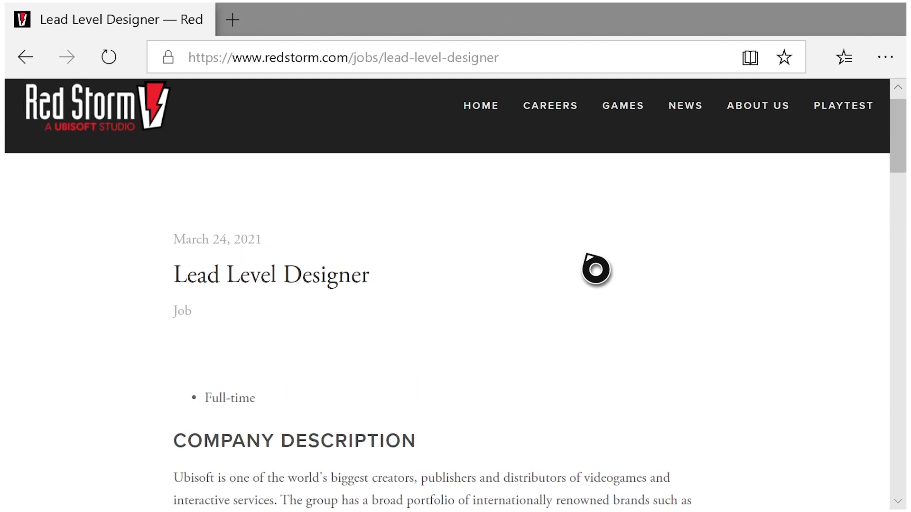
mouse_move(372, 295)
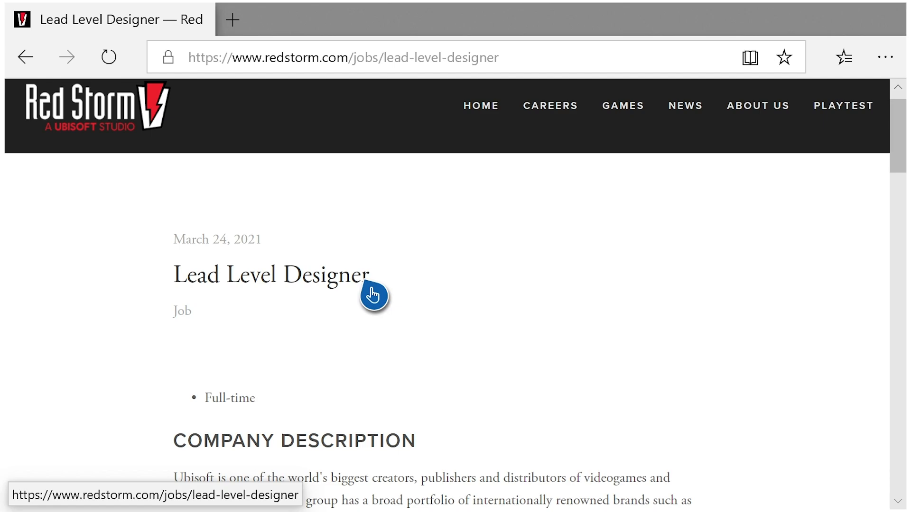
- Scroll to the Job Description paragraph and its Responsibilities bullets
scroll("down", 3)
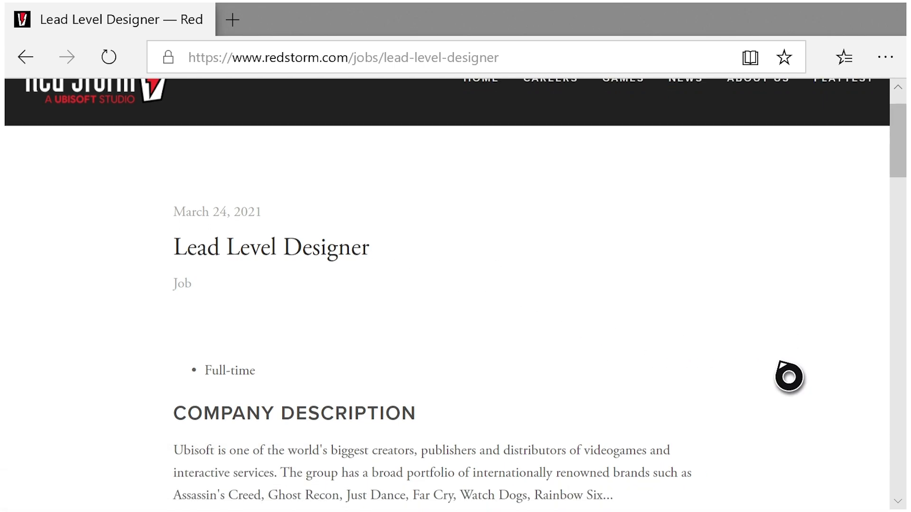
scroll("down", 3)
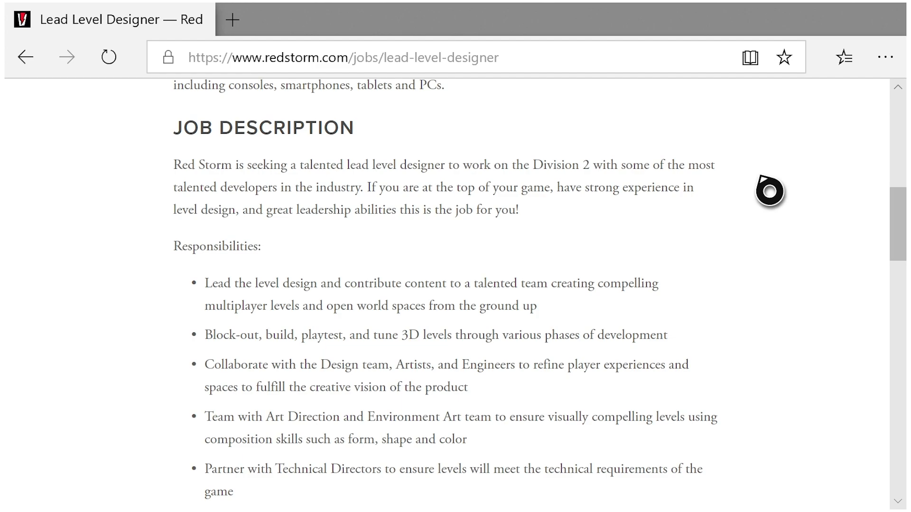
mouse_move(775, 197)
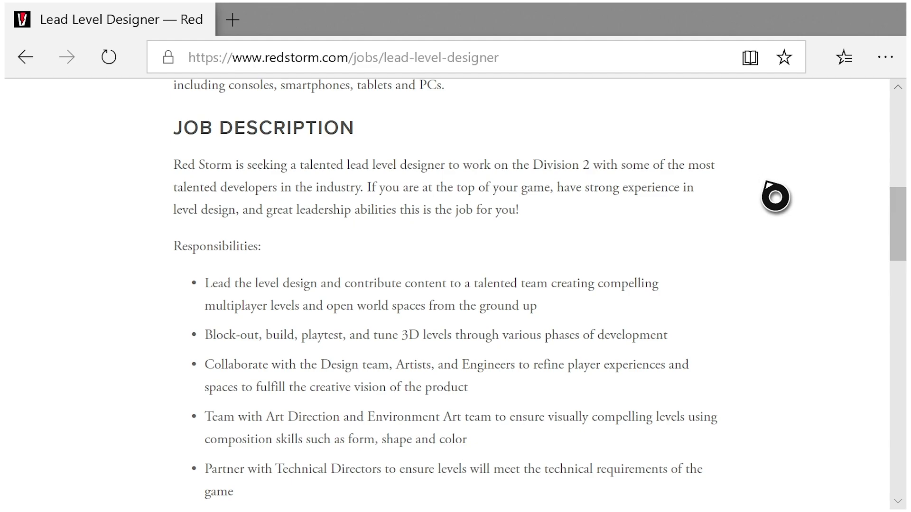
- Scroll on to the Qualifications list and the start of Additional Information
scroll("down", 3)
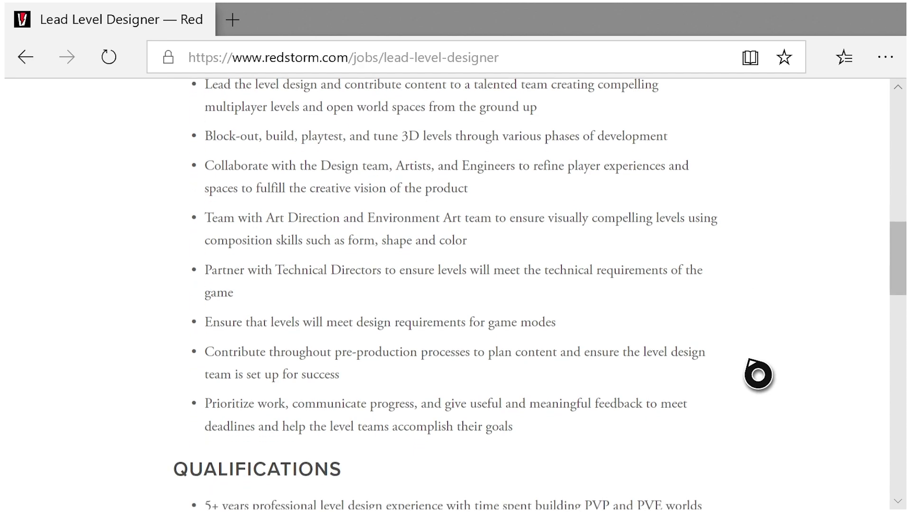
scroll("down", 3)
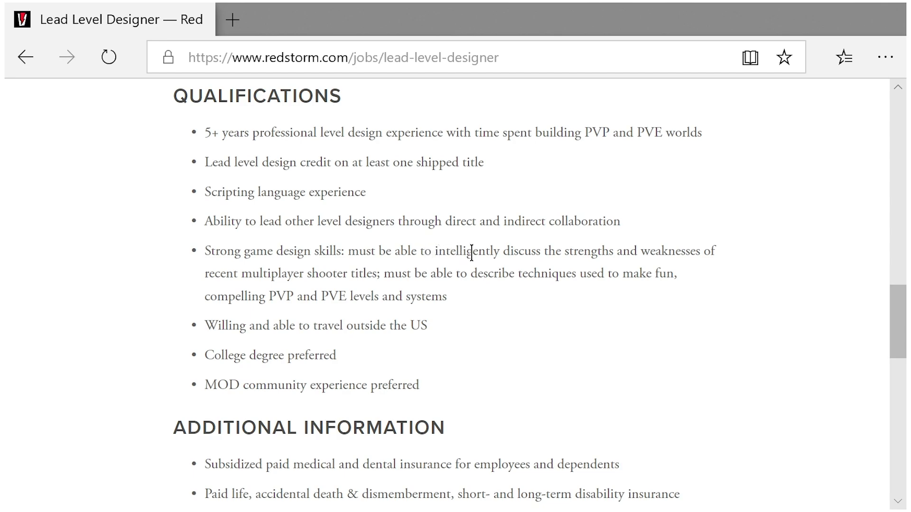
mouse_move(470, 266)
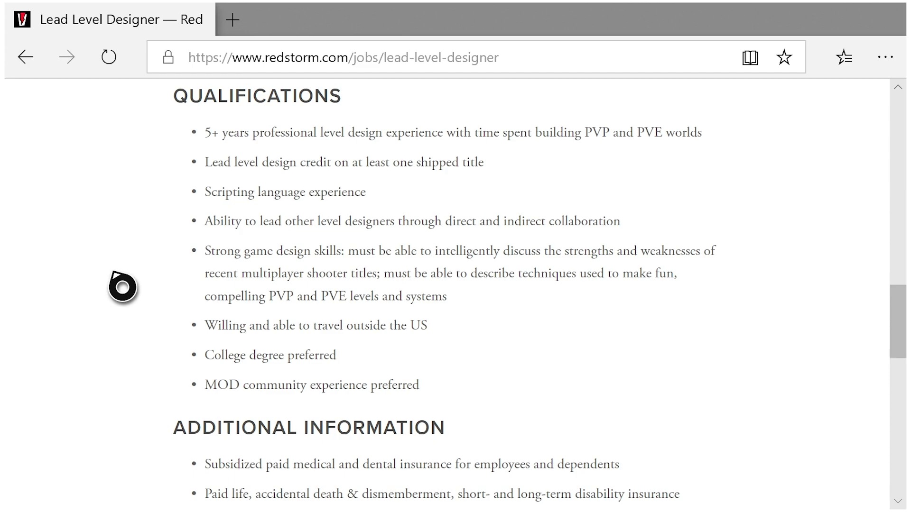
mouse_move(169, 331)
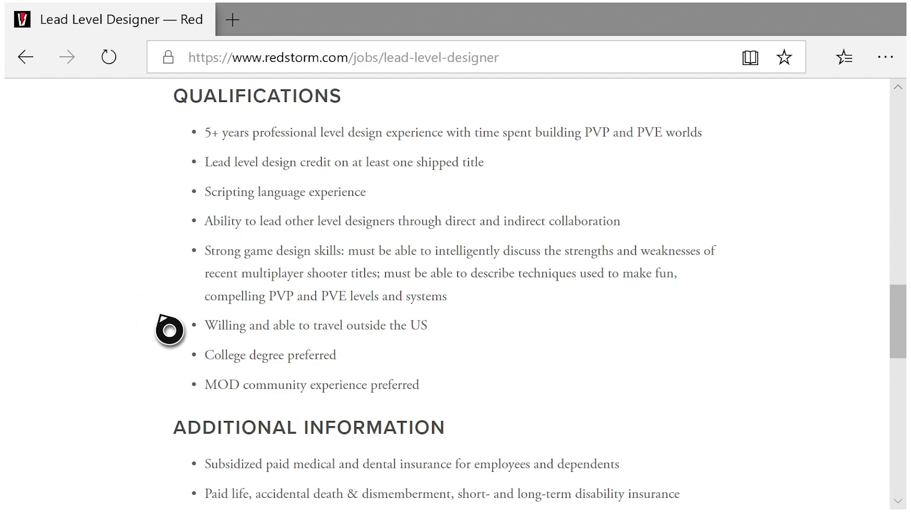
mouse_move(385, 318)
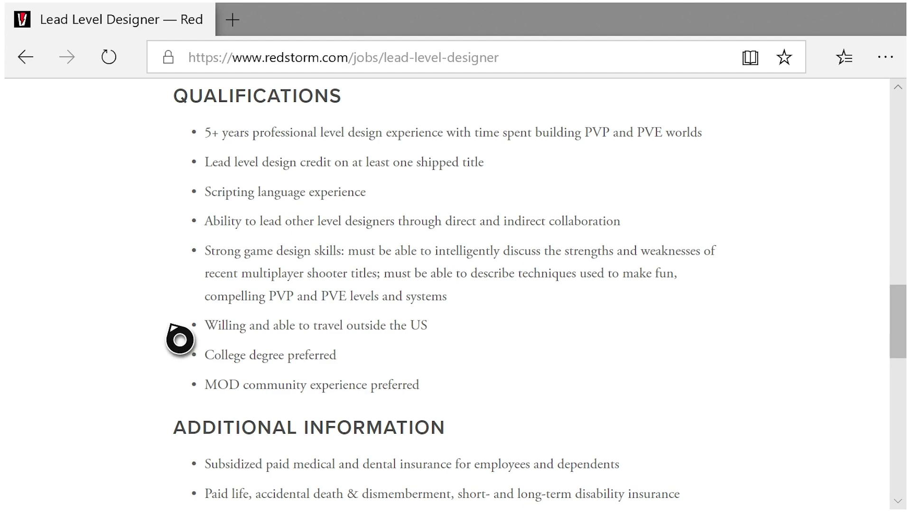
mouse_move(743, 331)
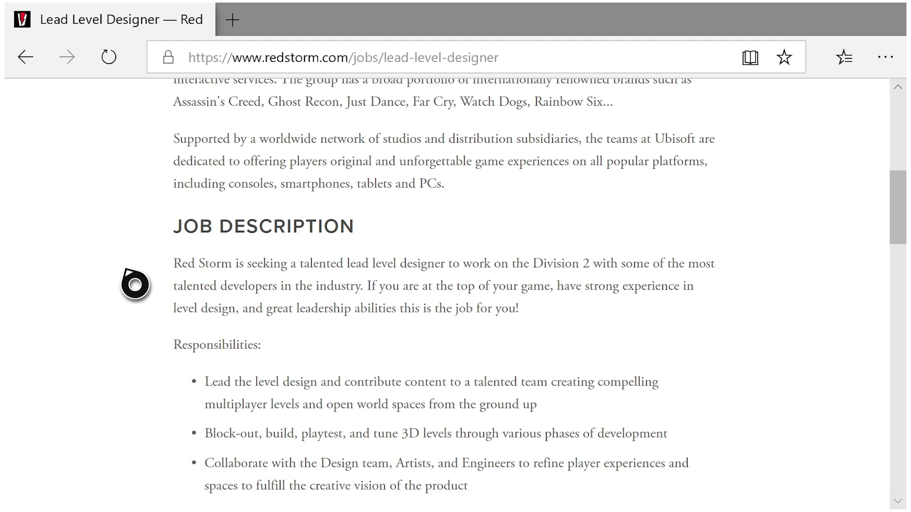
- Return to the posting's title, date and Company Description after a brief look at Job Description
scroll("up", 3)
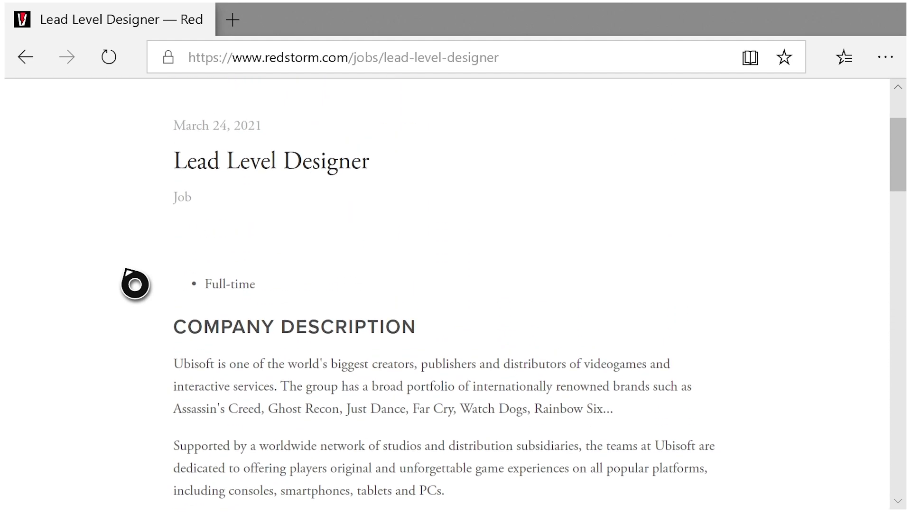
scroll("down", 3)
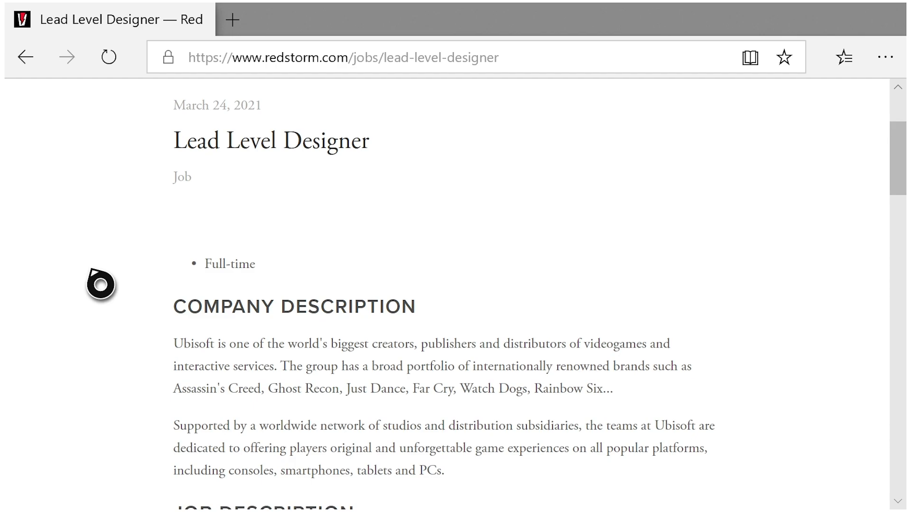
scroll("down", 3)
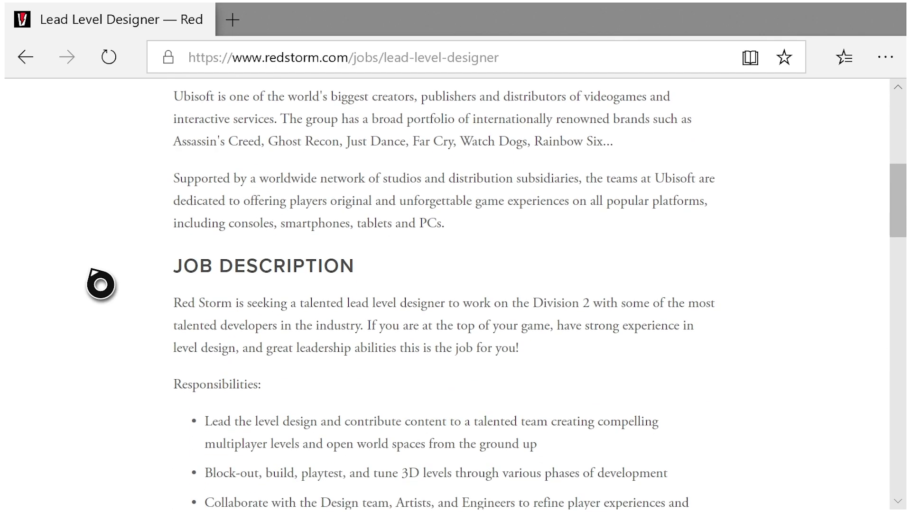
scroll("up", 3)
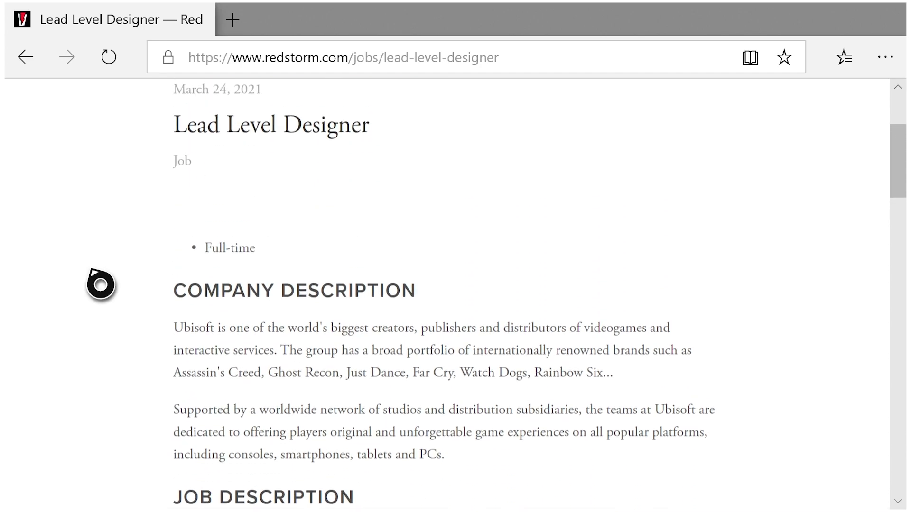